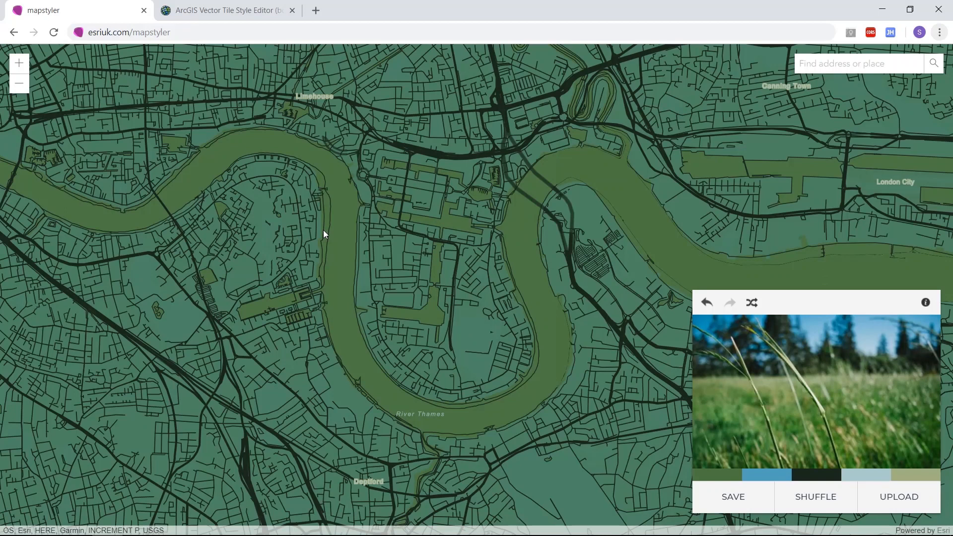
mouse_move(438, 347)
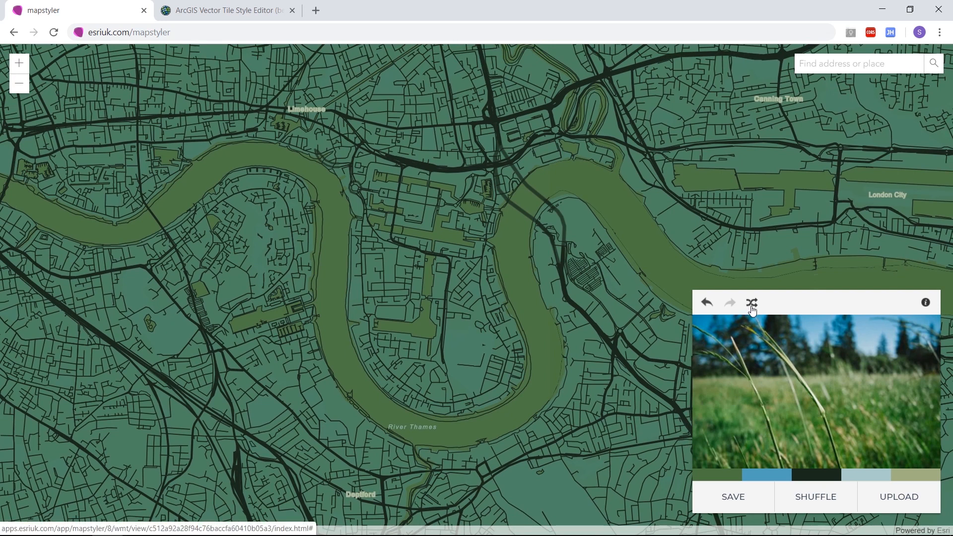
- Shuffle through four random photo-based colour palettes for the London basemap
left_click(752, 302)
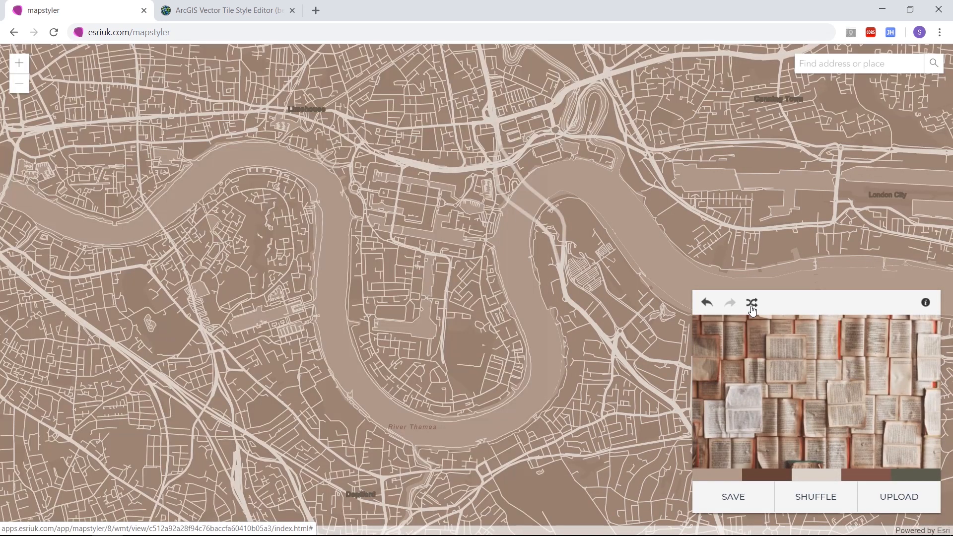
left_click(751, 302)
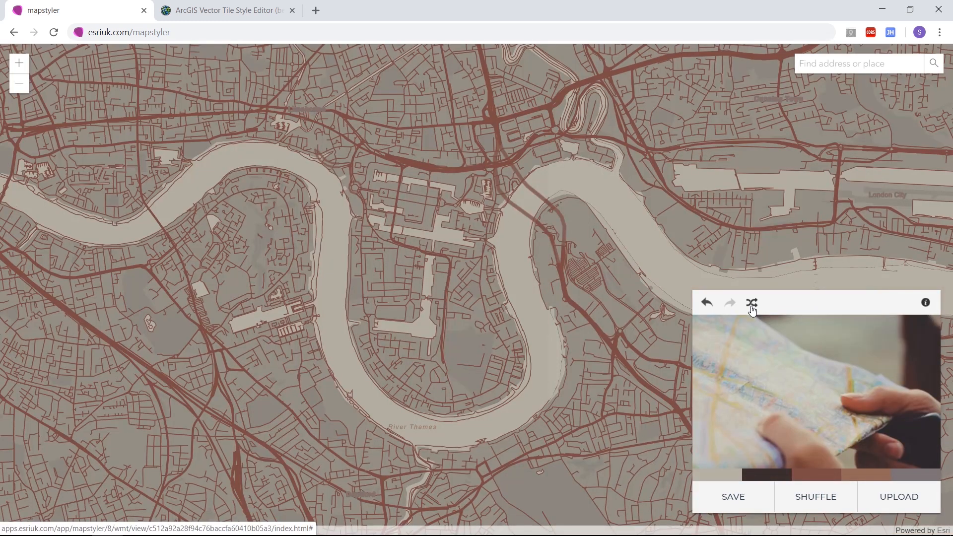
left_click(751, 303)
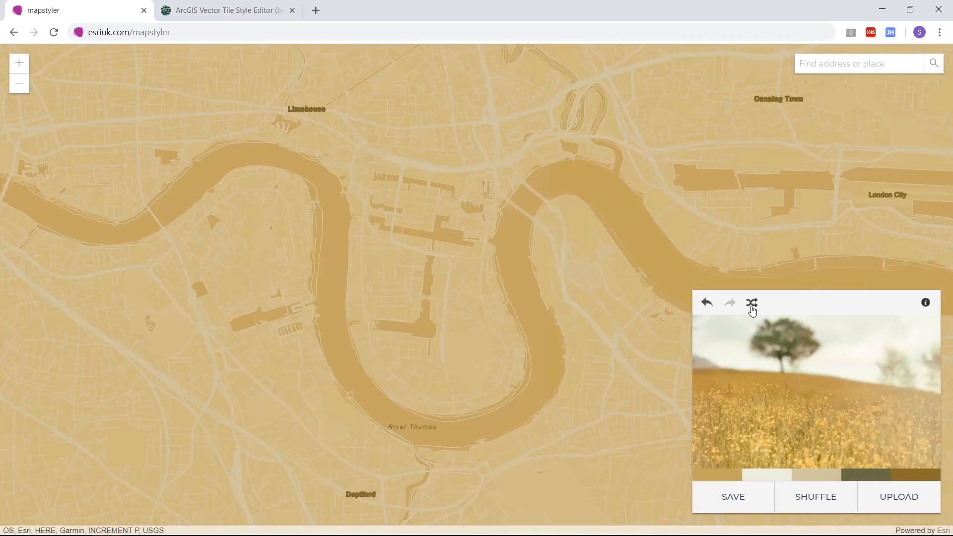
left_click(751, 301)
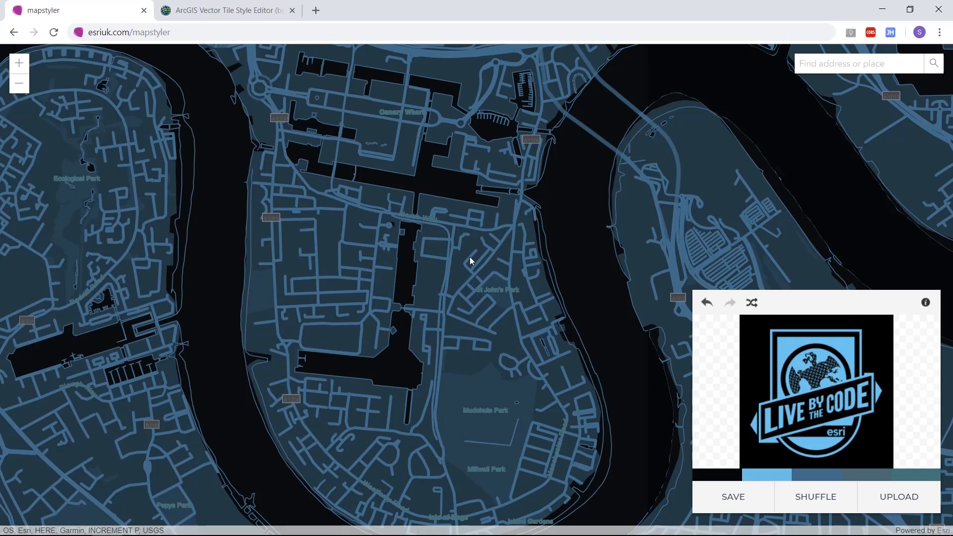
mouse_move(816, 497)
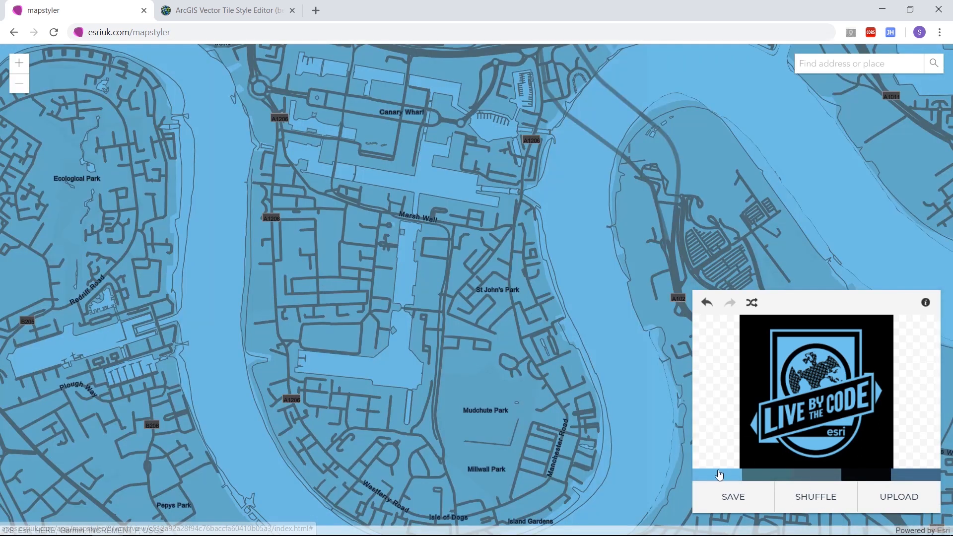
mouse_move(769, 476)
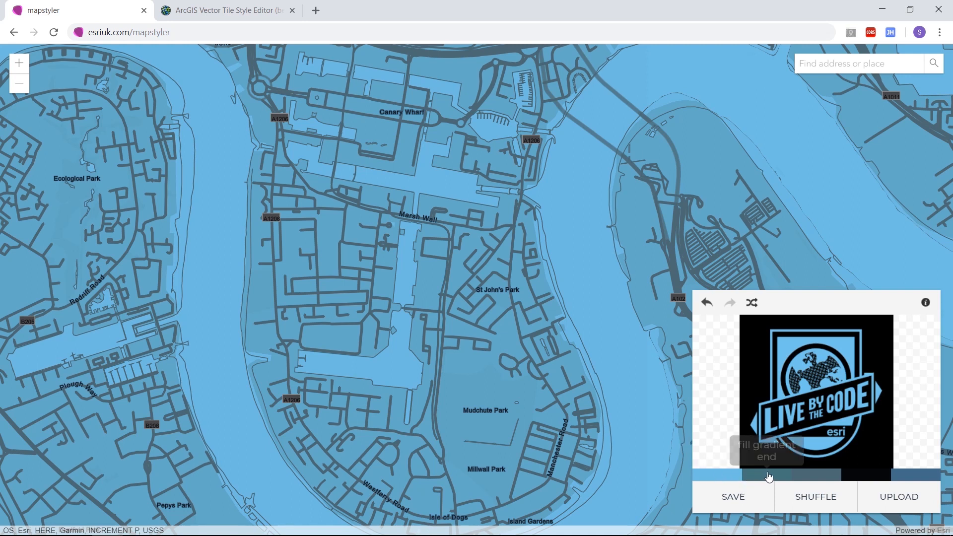
- Recolour one palette swatch to dark grey #495459 for the roads
left_click(790, 475)
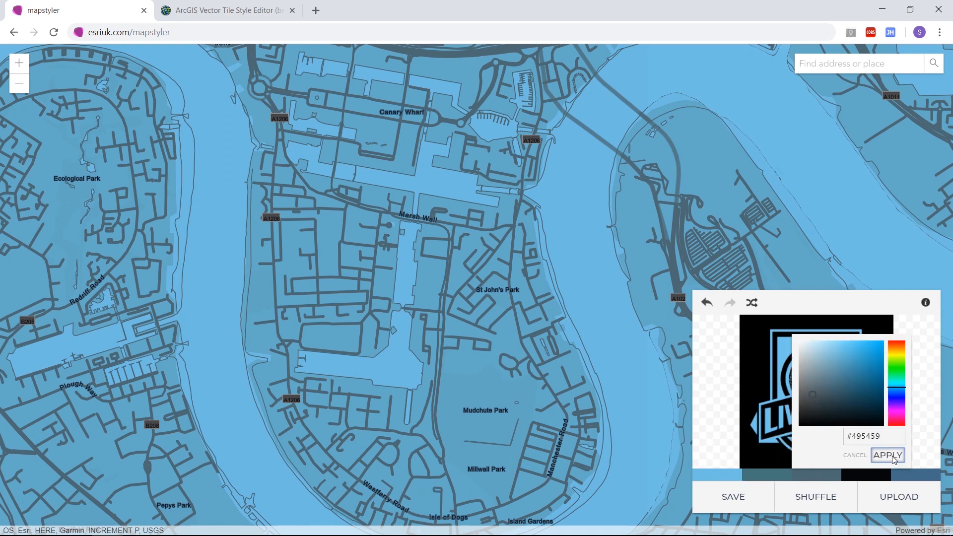
left_click(886, 455)
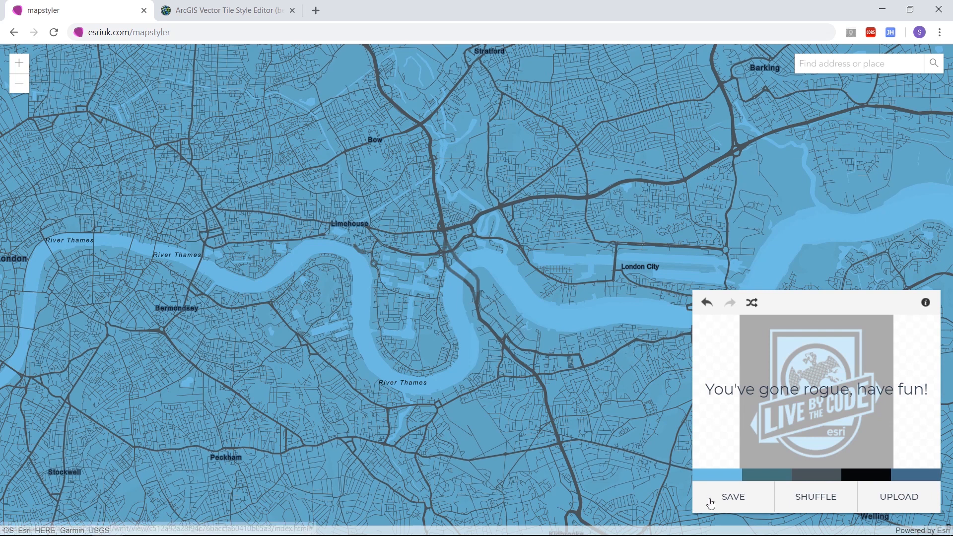
- Save the styled map, agreeing to sign in, and move to the Vector Tile Style Editor
left_click(733, 496)
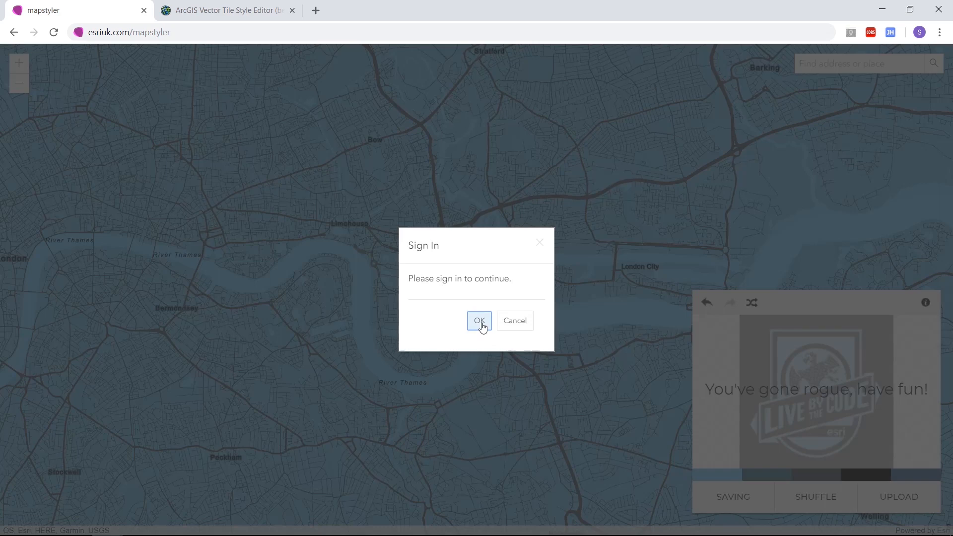
left_click(479, 320)
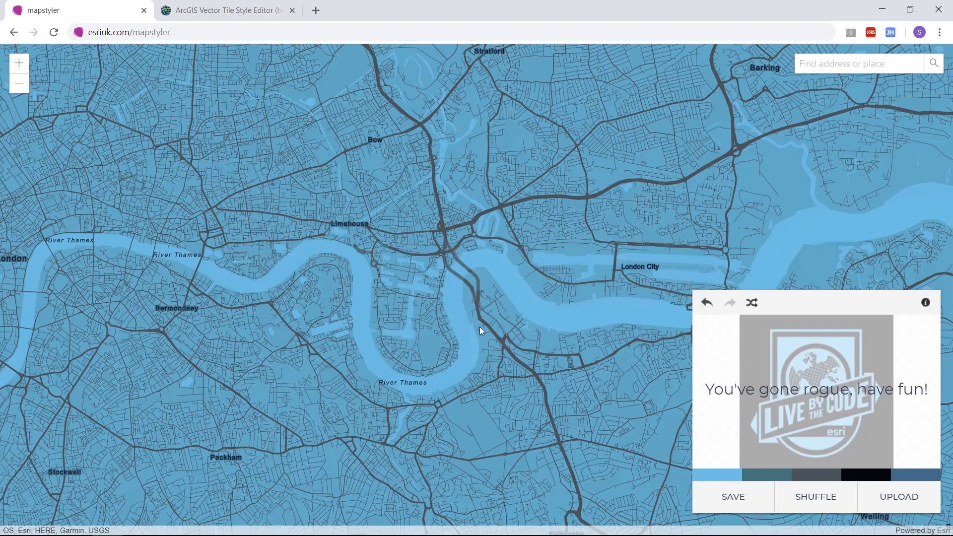
left_click(225, 10)
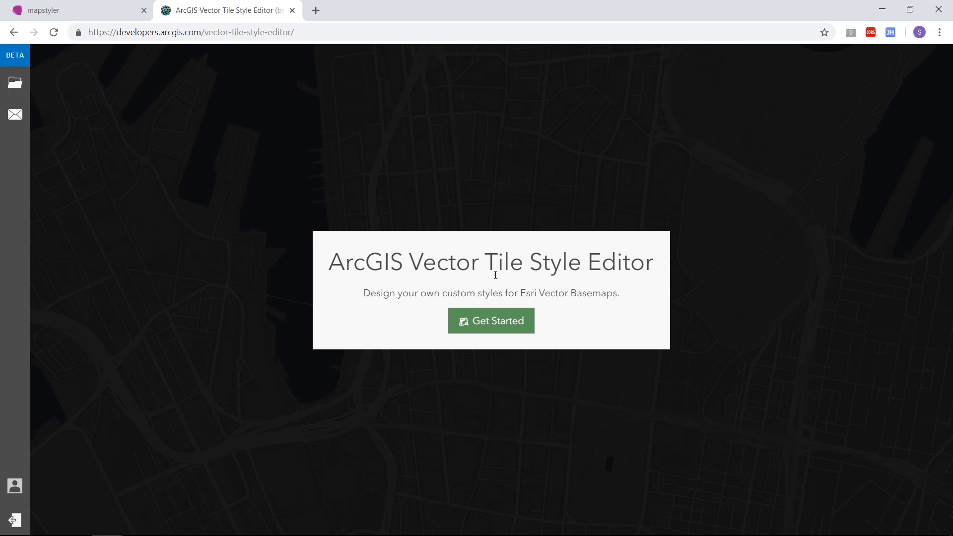
- Begin a new style and browse the Popular, Creative and Base galleries, previewing World Street Map and Newspaper
left_click(490, 320)
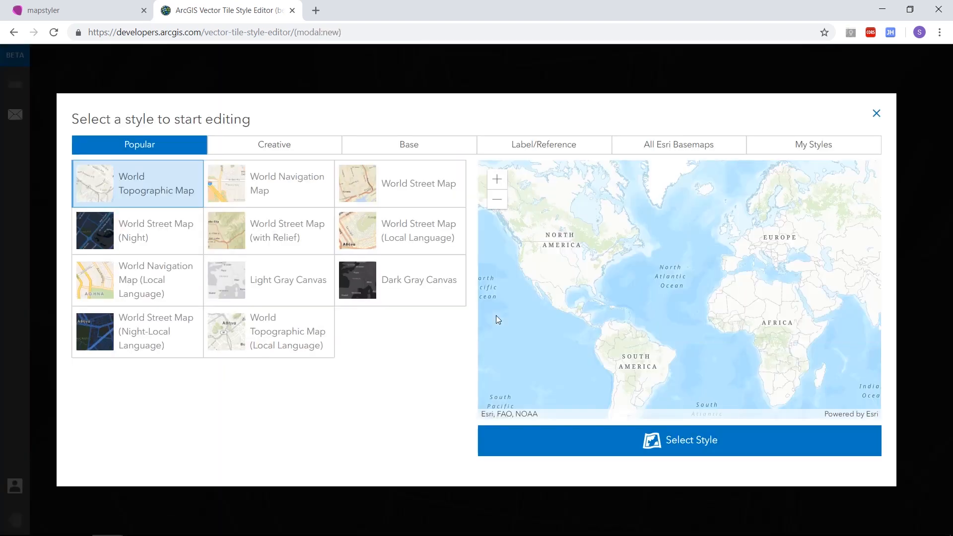
left_click(287, 183)
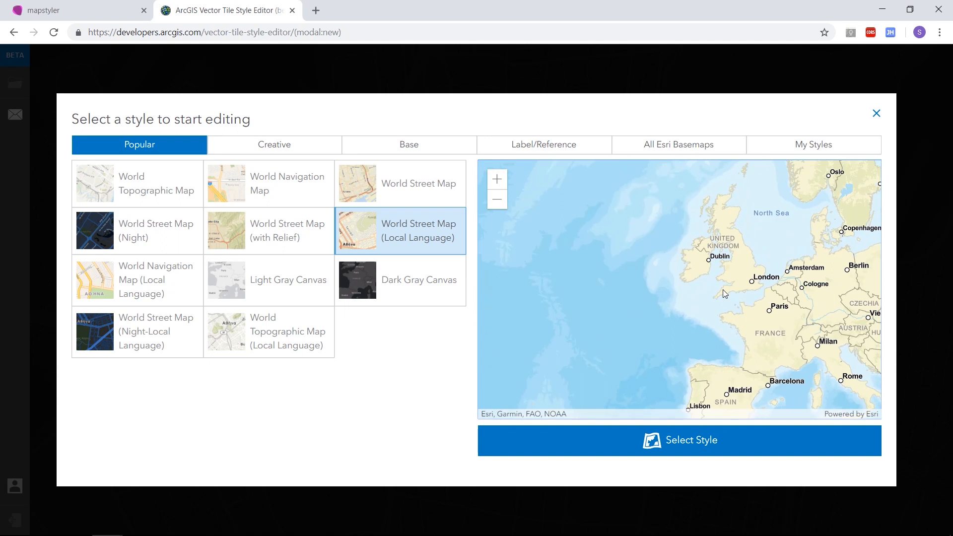
mouse_move(706, 292)
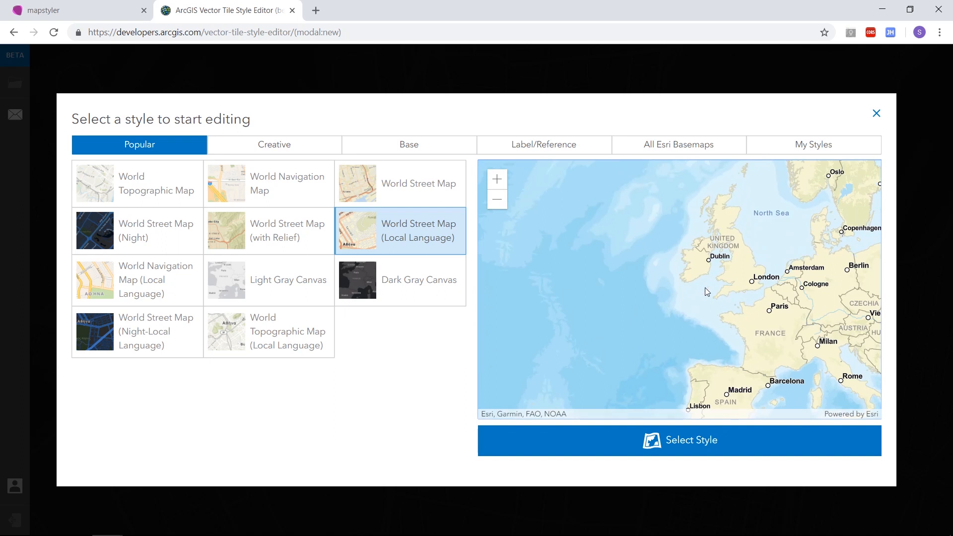
left_click(274, 145)
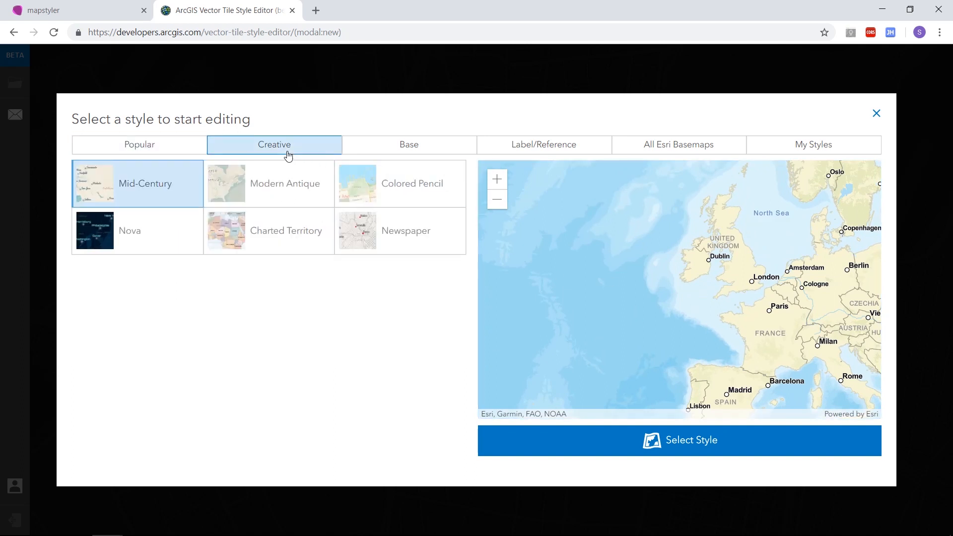
left_click(408, 145)
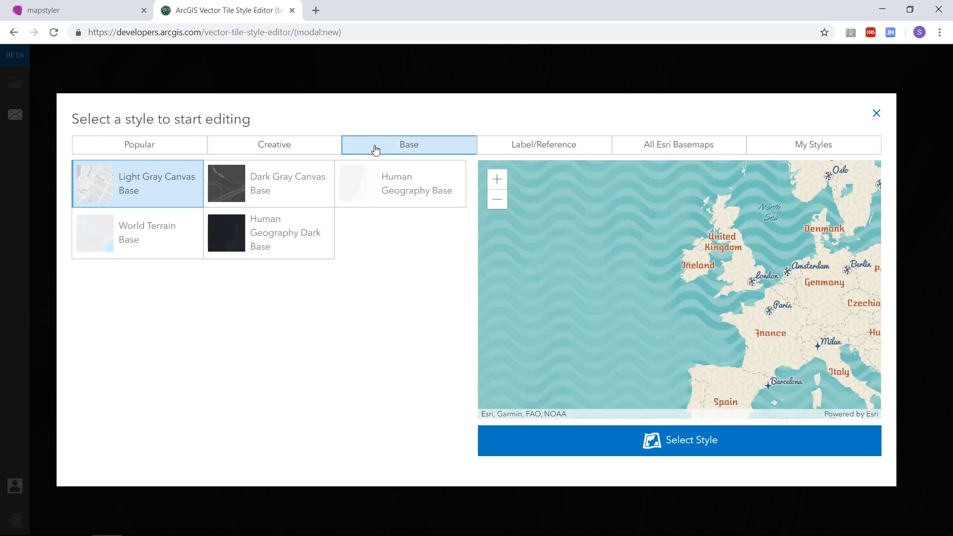
left_click(408, 143)
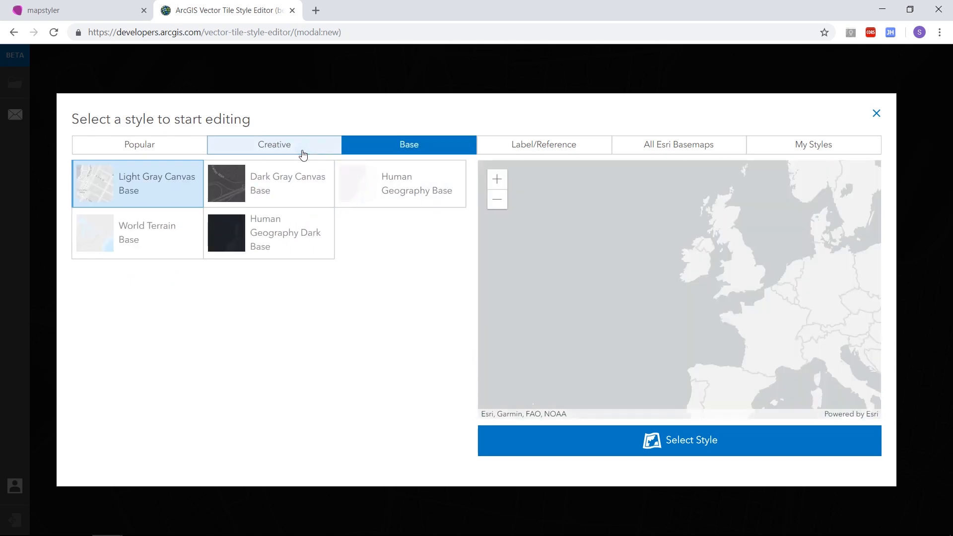
left_click(274, 145)
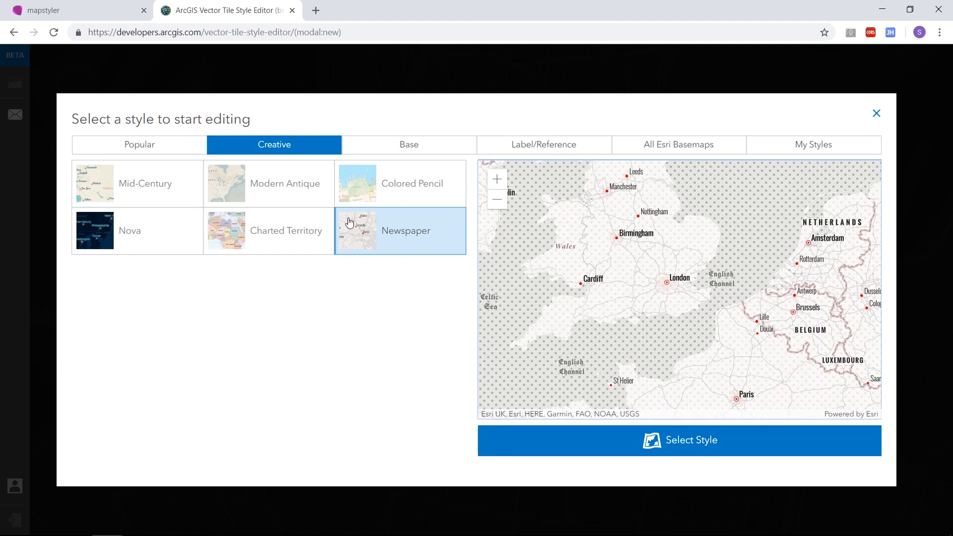
left_click(139, 145)
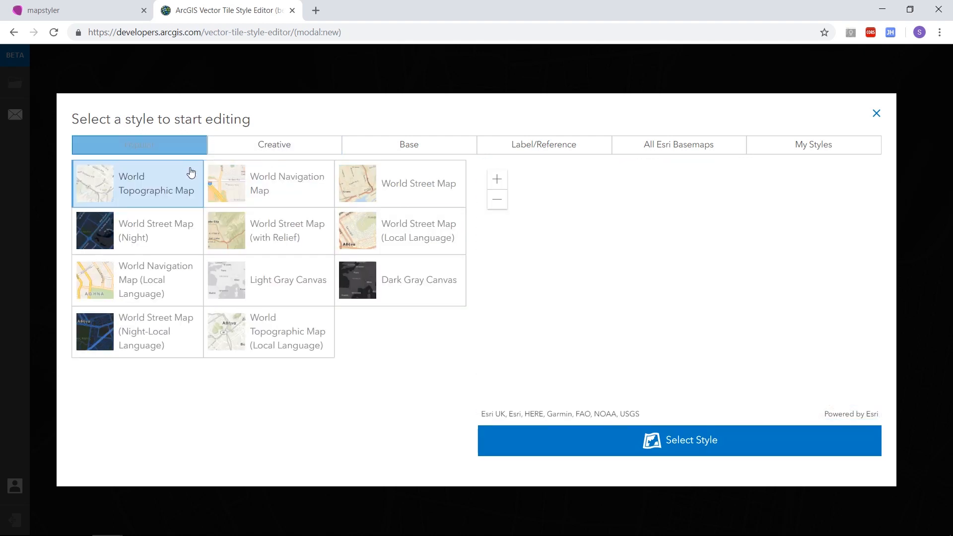
- Choose Dark Gray Canvas as the starting style and load it for editing
left_click(418, 280)
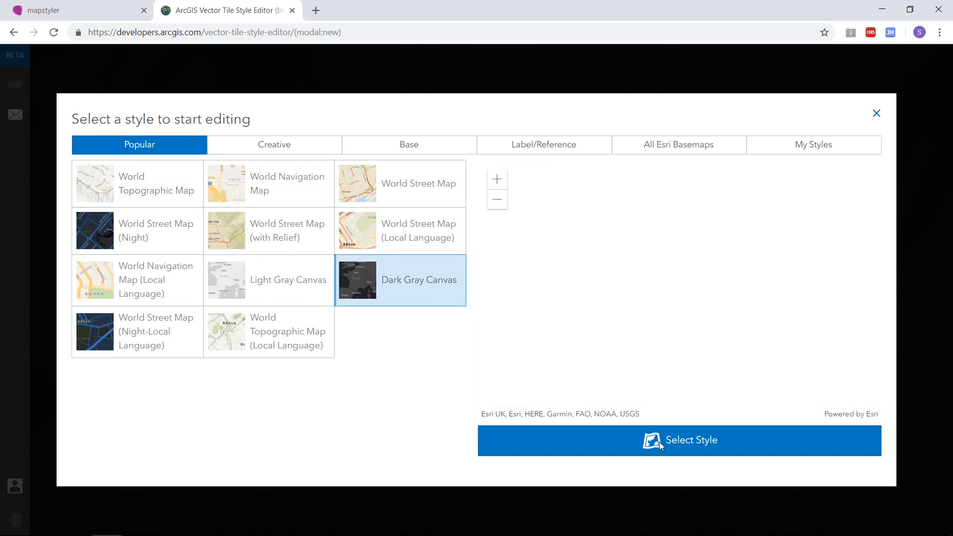
left_click(679, 440)
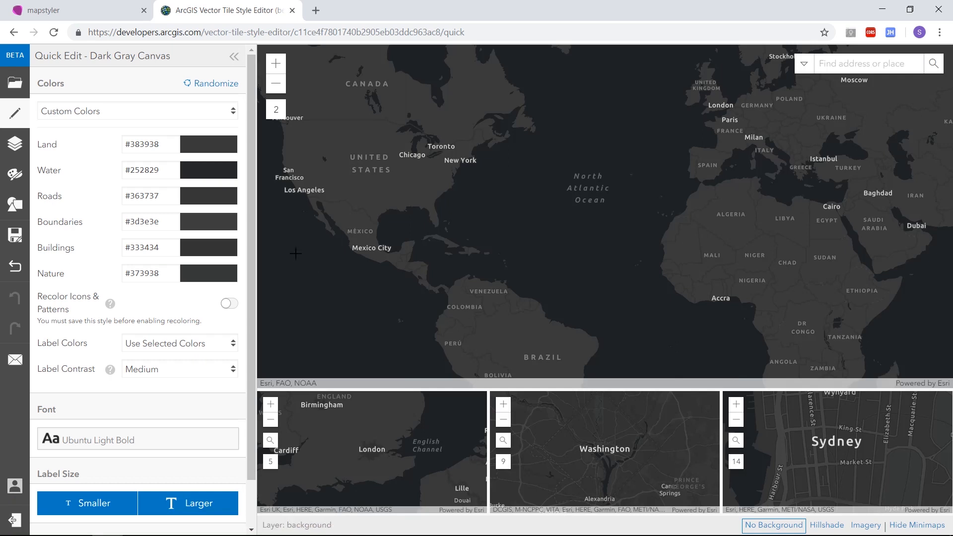
mouse_move(14, 113)
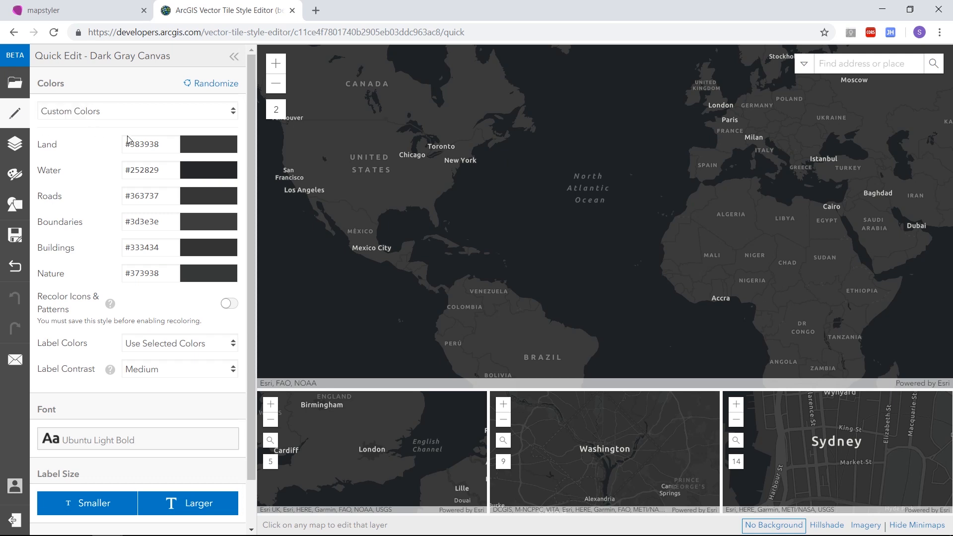
- Recolour the land to grey-green #718871
left_click(207, 144)
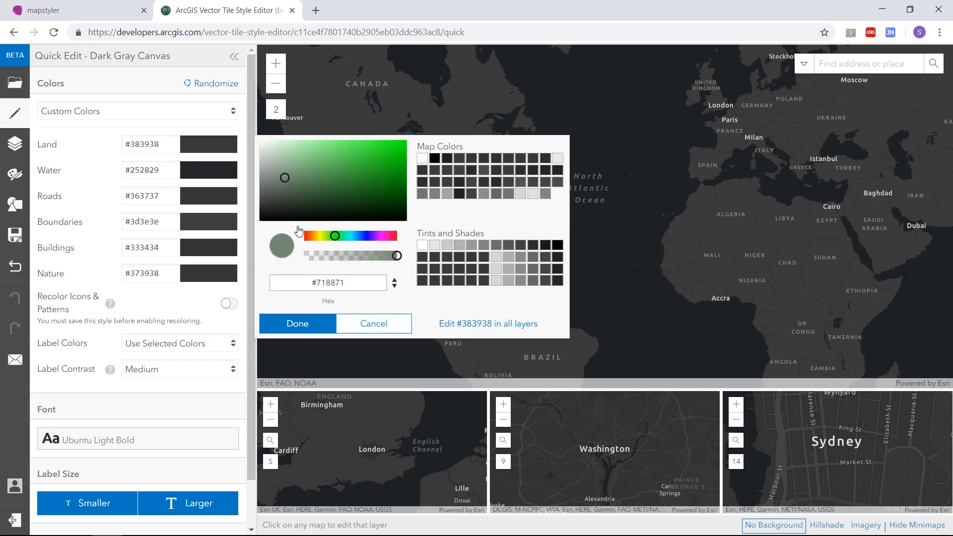
left_click(297, 323)
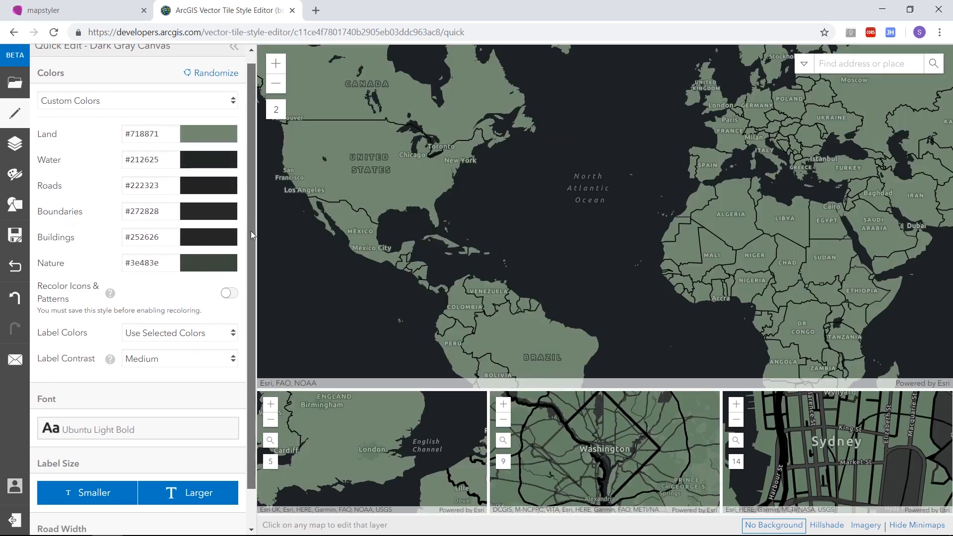
scroll("down", 3)
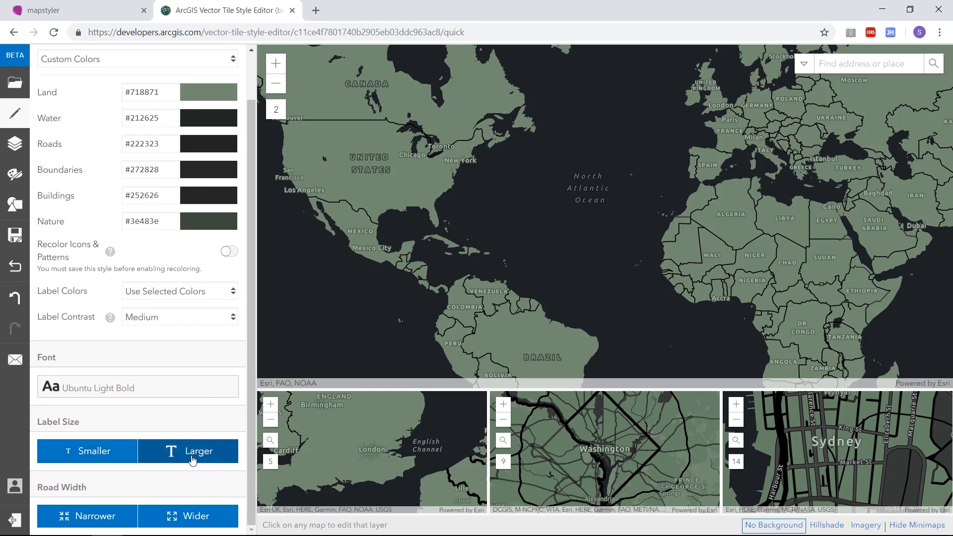
- Make the map labels larger and leave label contrast at Medium
left_click(137, 387)
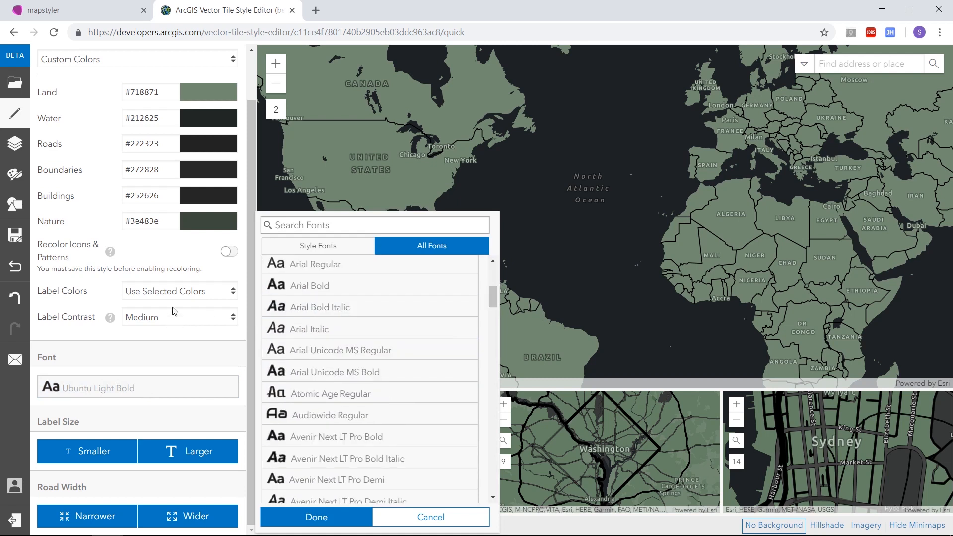
left_click(179, 316)
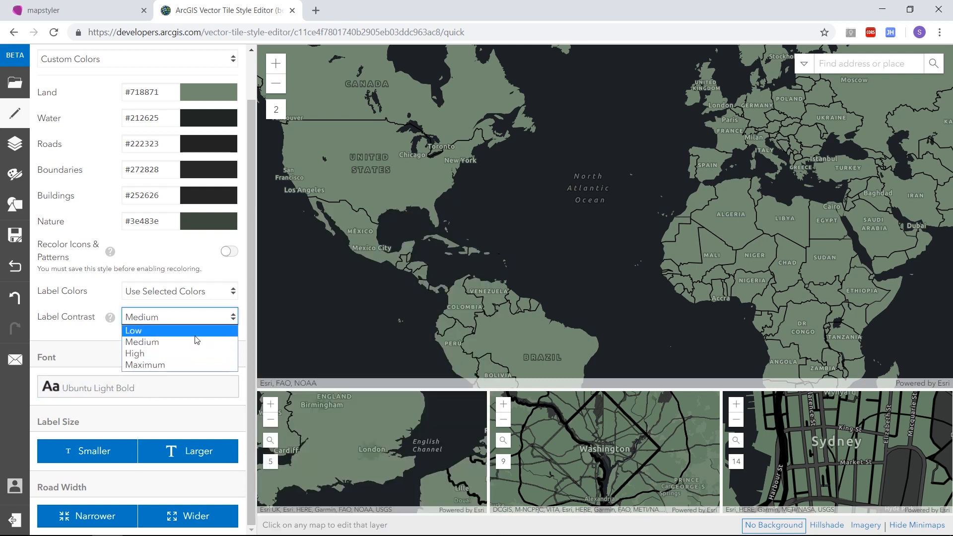
left_click(179, 316)
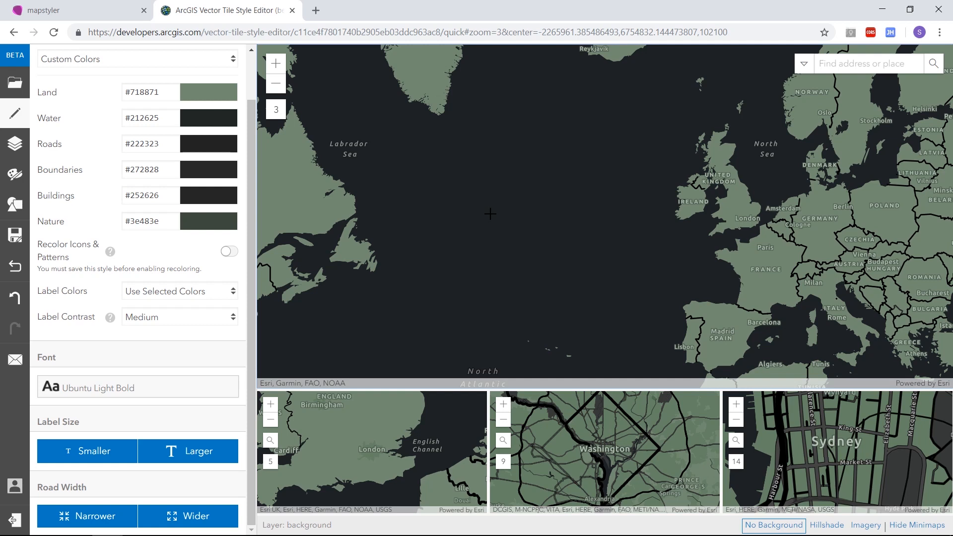
mouse_move(468, 201)
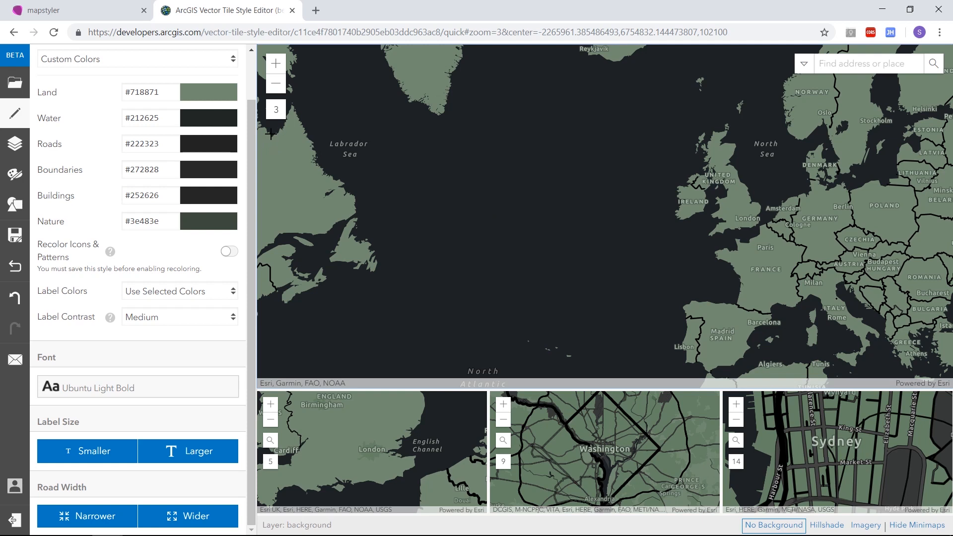
mouse_move(275, 110)
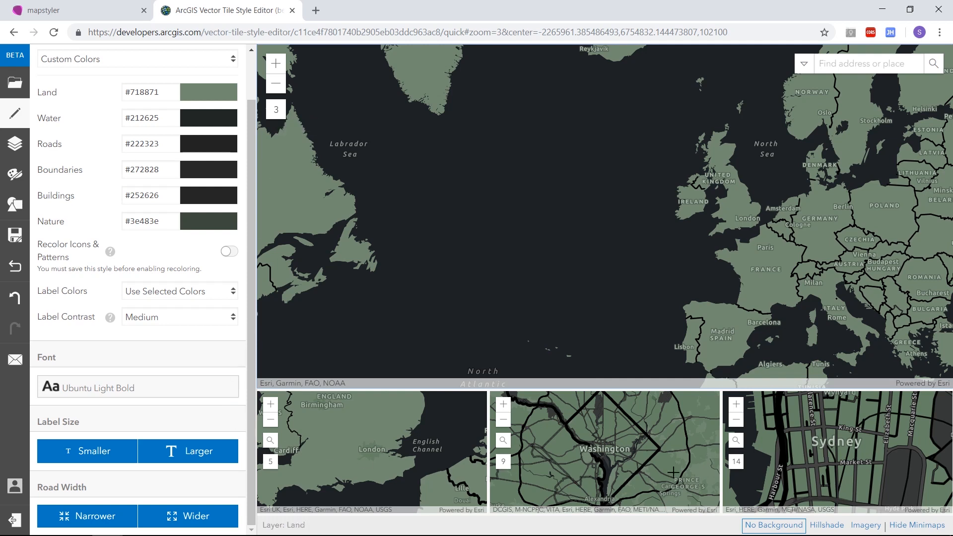
left_click(578, 193)
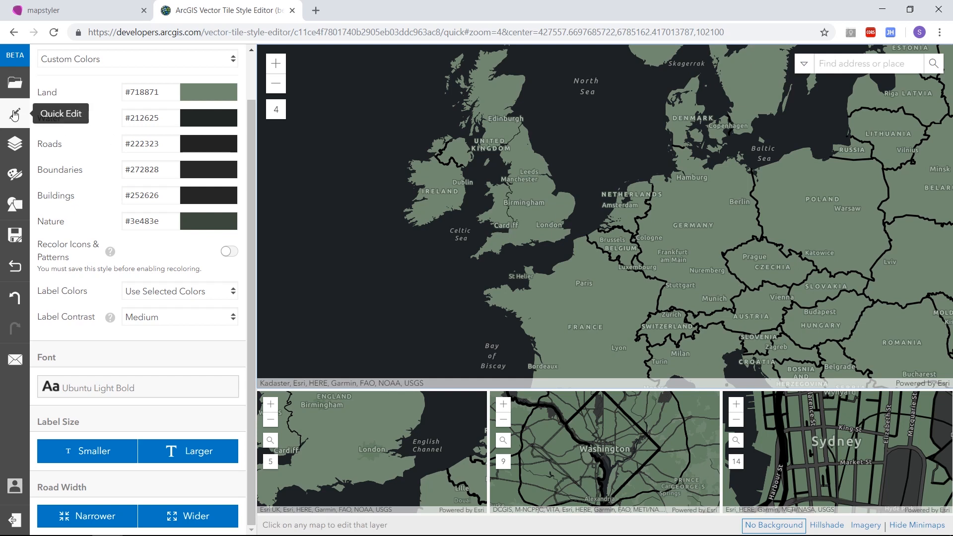
mouse_move(15, 143)
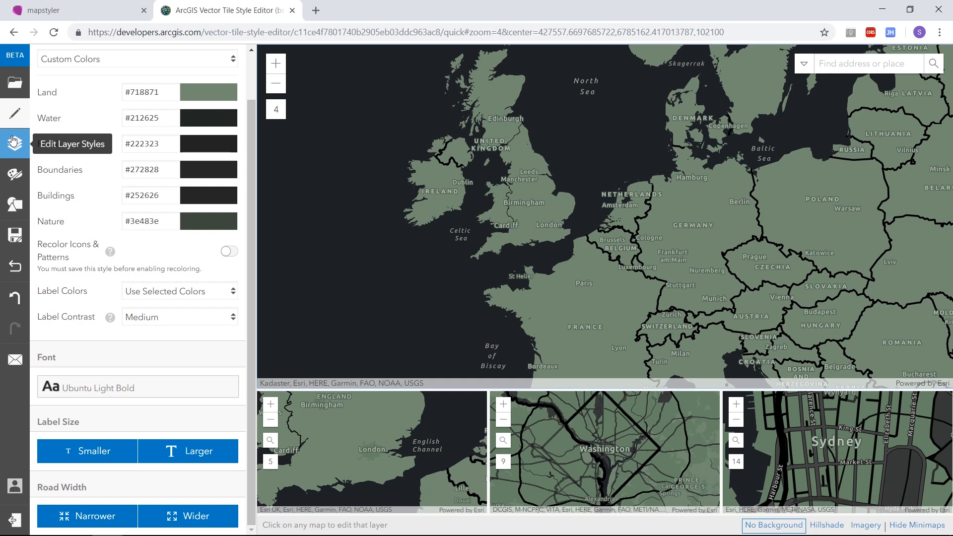
- In the Transportation > Airport layers, recolour airports to a brighter green
left_click(15, 143)
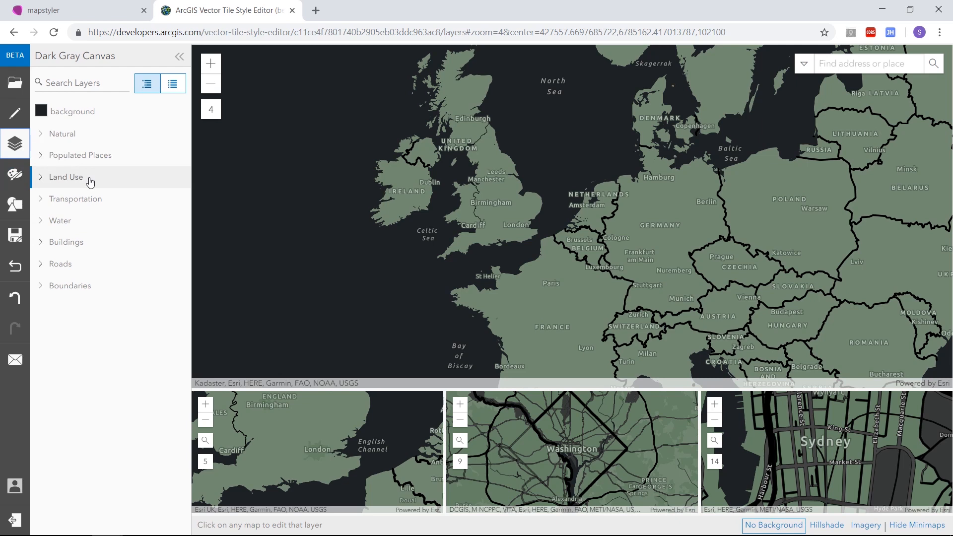
left_click(75, 199)
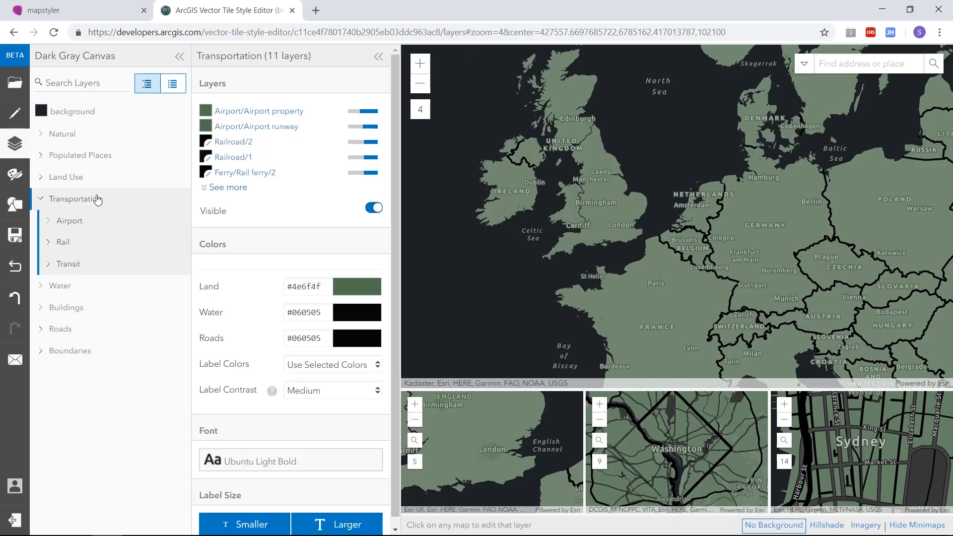
mouse_move(132, 209)
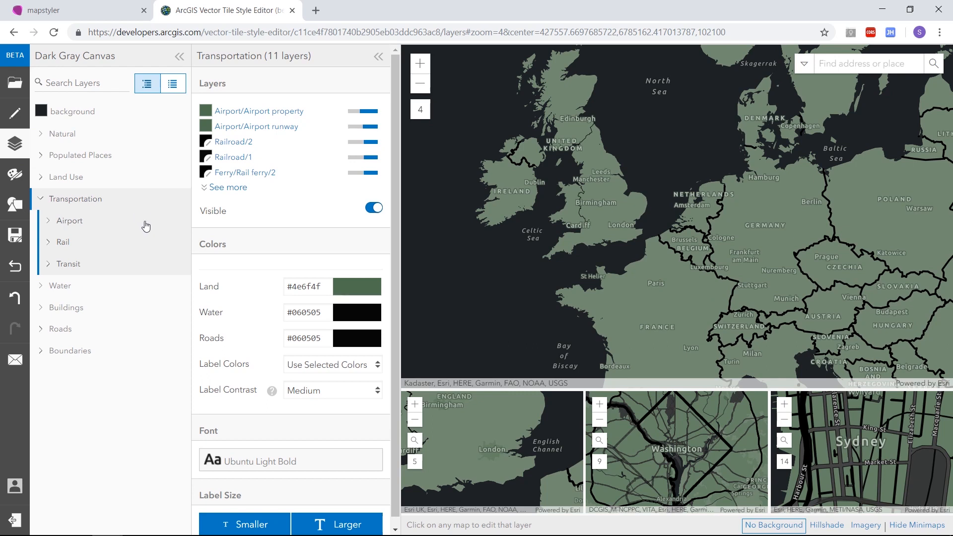
left_click(69, 220)
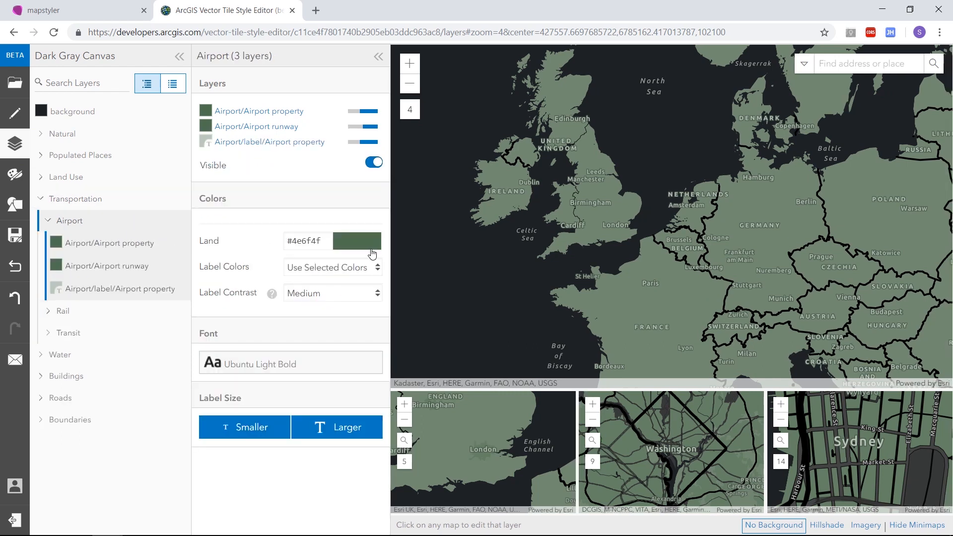
left_click(357, 240)
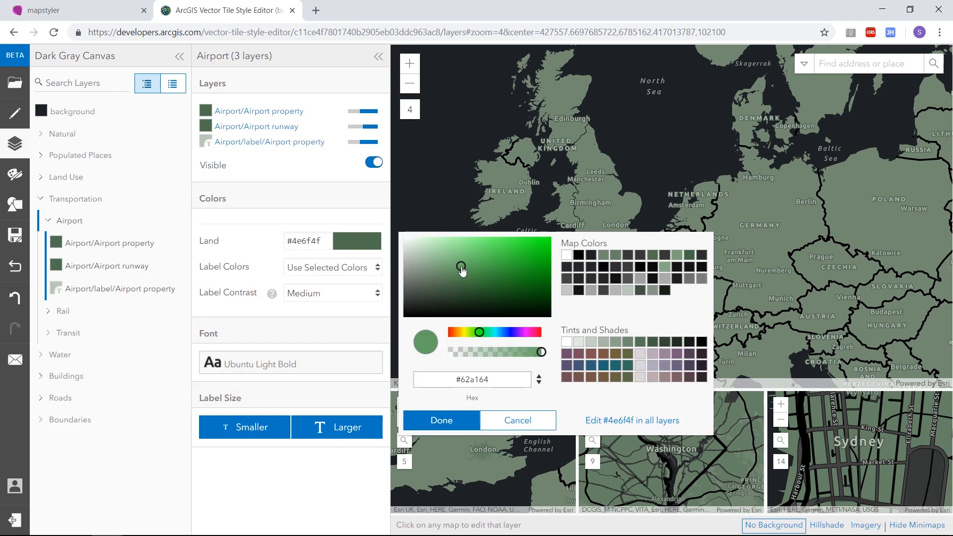
left_click(440, 420)
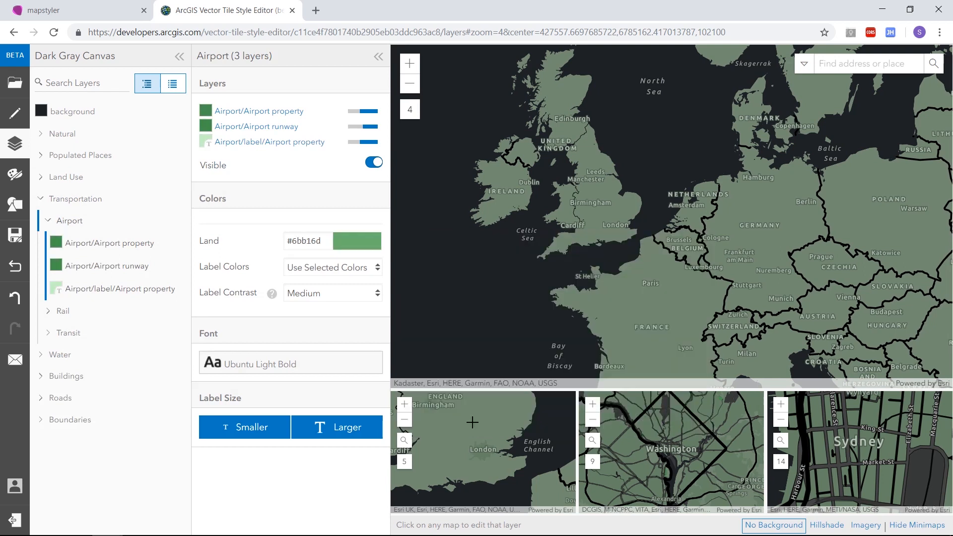
- Fill the Airport property layer with the intermittent water pattern
left_click(114, 242)
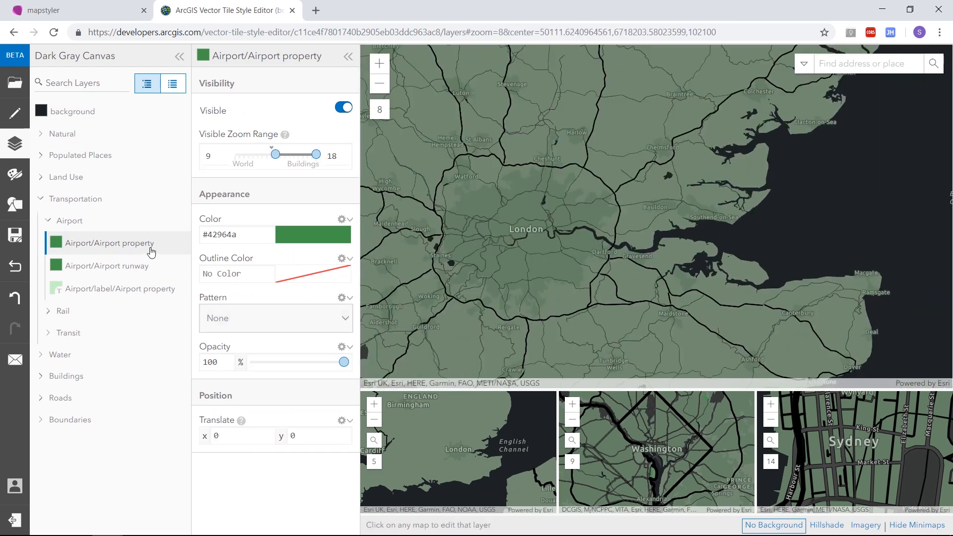
left_click(275, 318)
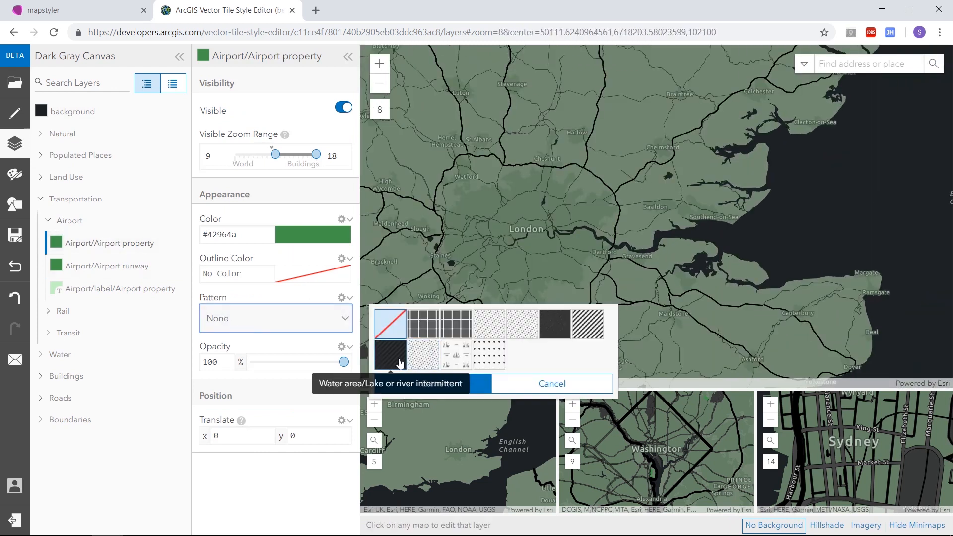
left_click(389, 357)
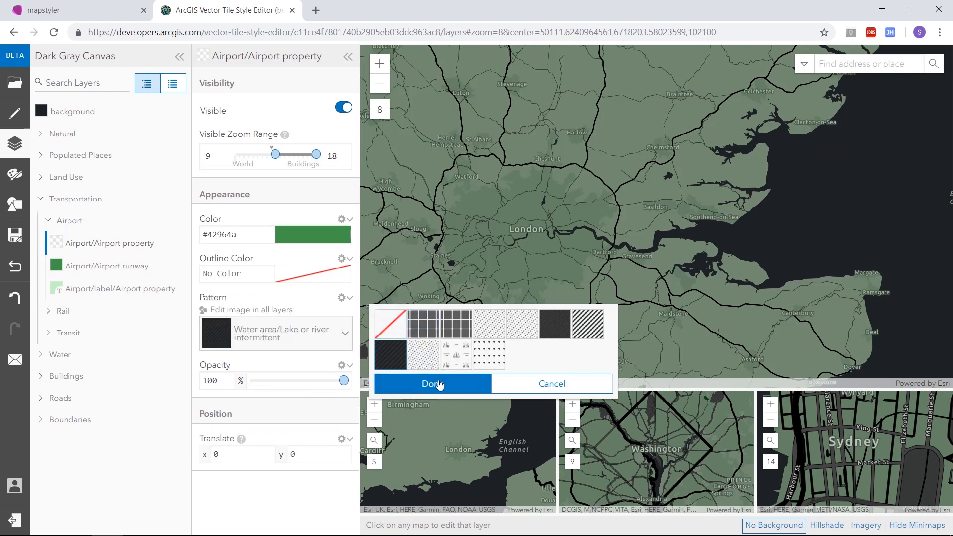
- Confirm the airport pattern and recolour medium marine waterbody labels to green #46c25d
left_click(432, 383)
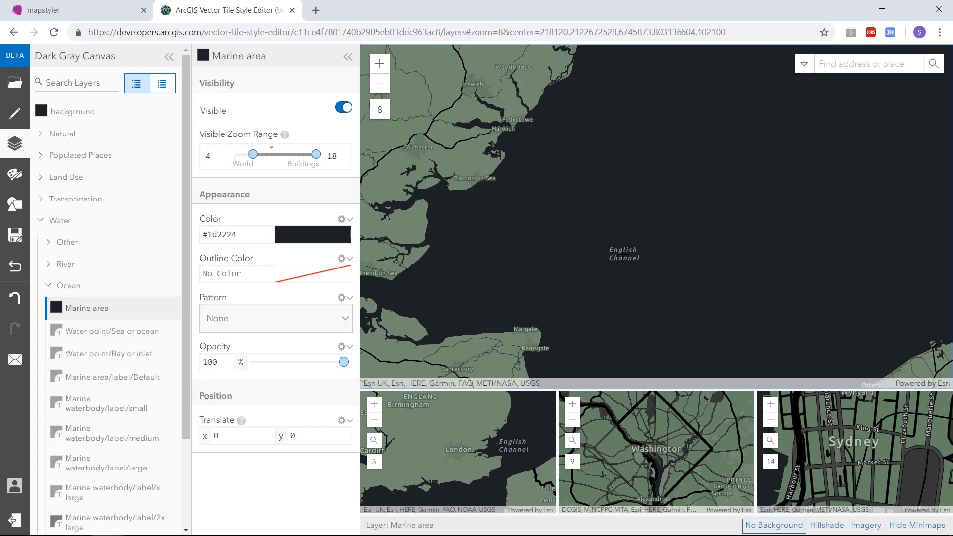
left_click(113, 432)
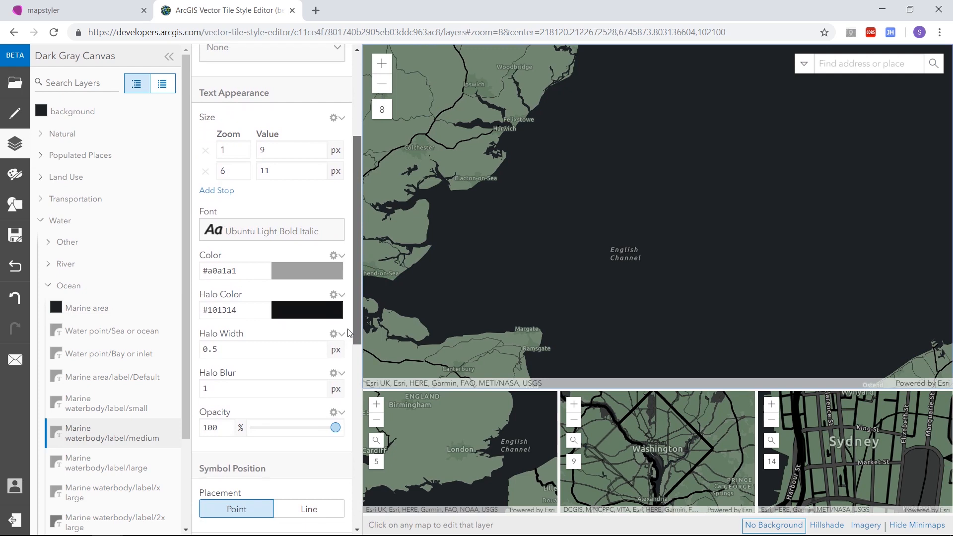
left_click(312, 270)
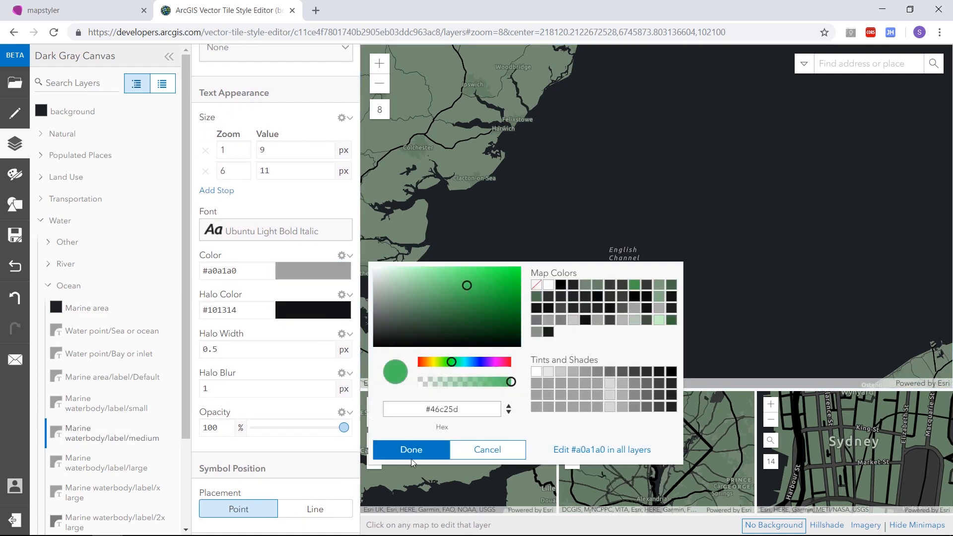
left_click(410, 449)
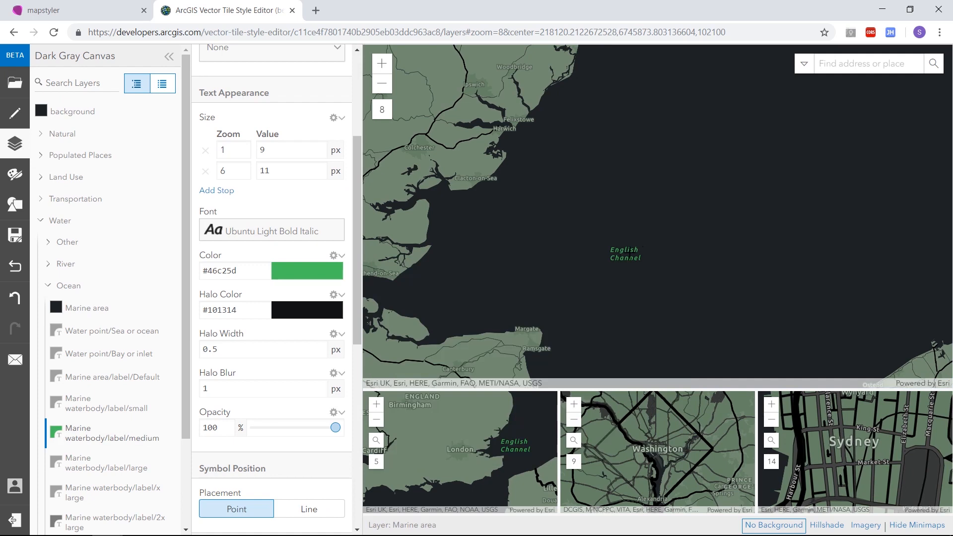
- Review the ocean label font options and dismiss them unchanged
left_click(270, 231)
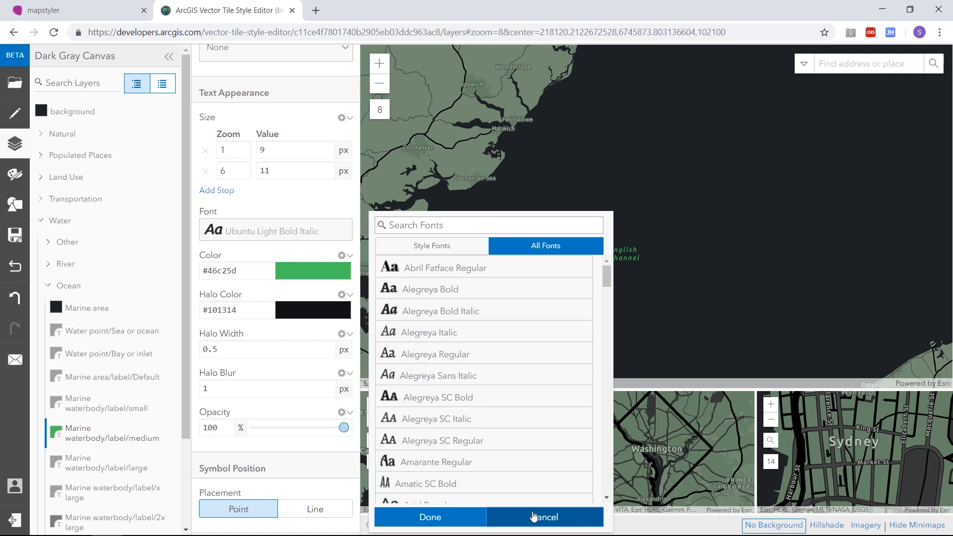
left_click(543, 516)
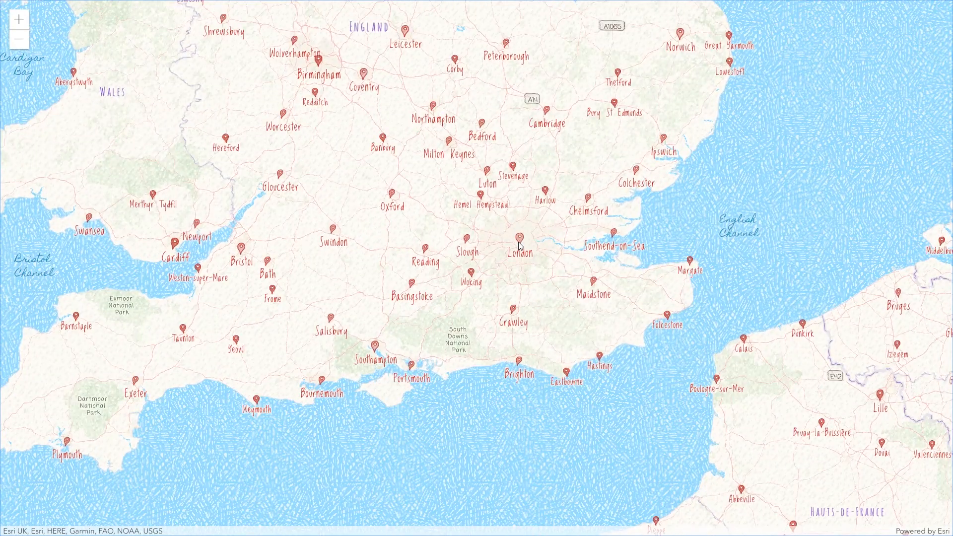
scroll("down", 3)
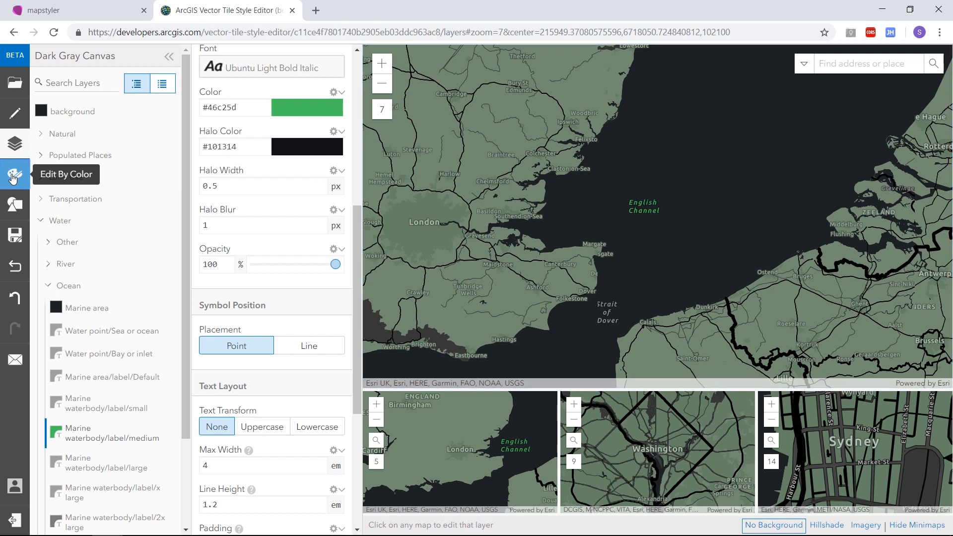
- View the style's colour palette, then its icons and patterns panel
left_click(15, 177)
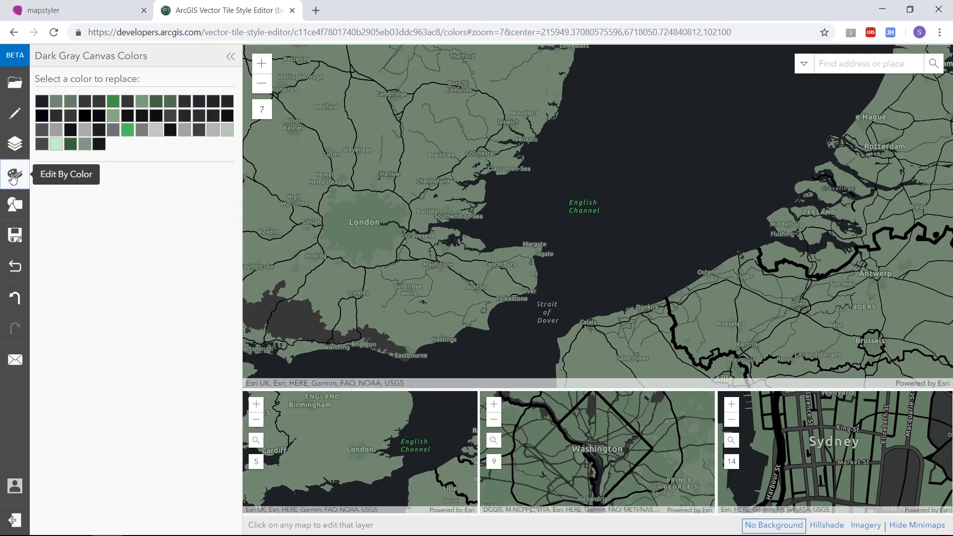
mouse_move(46, 101)
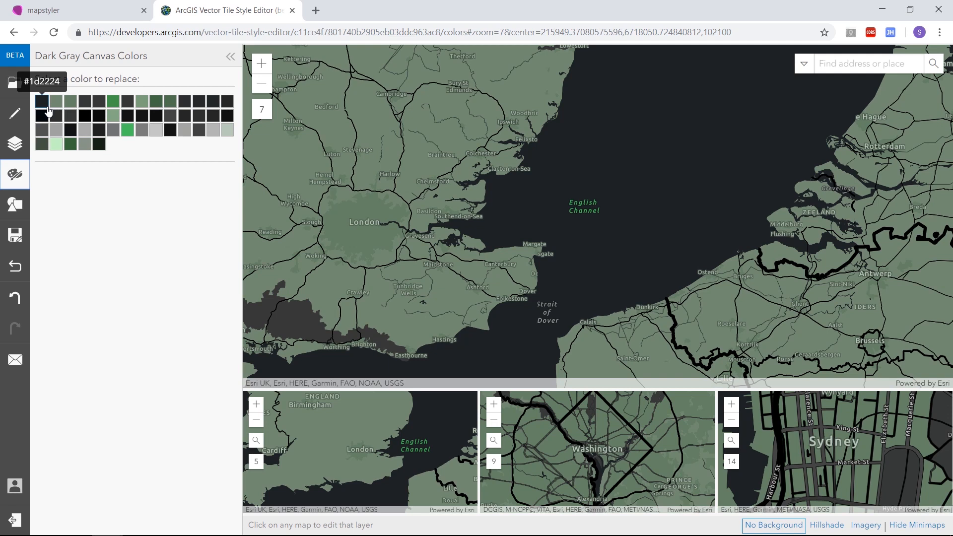
mouse_move(69, 93)
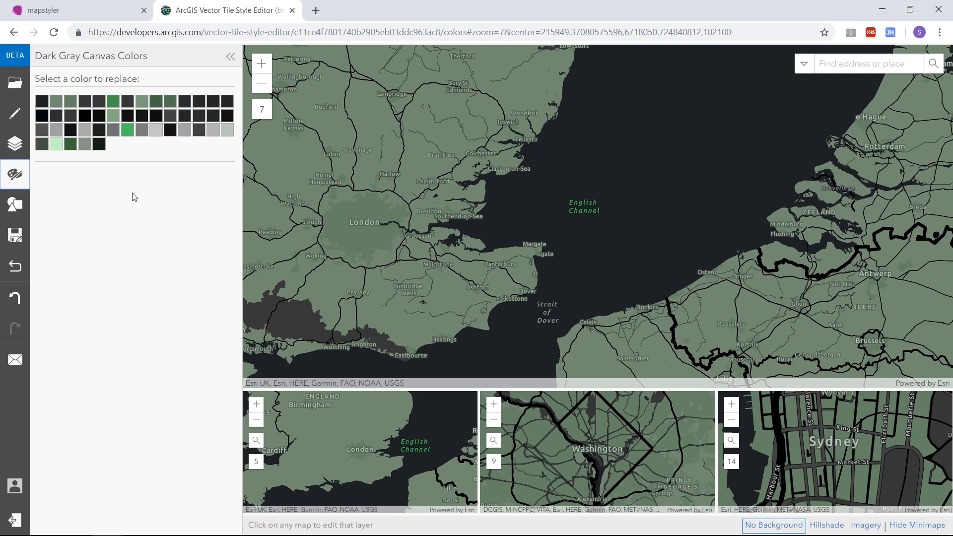
left_click(15, 204)
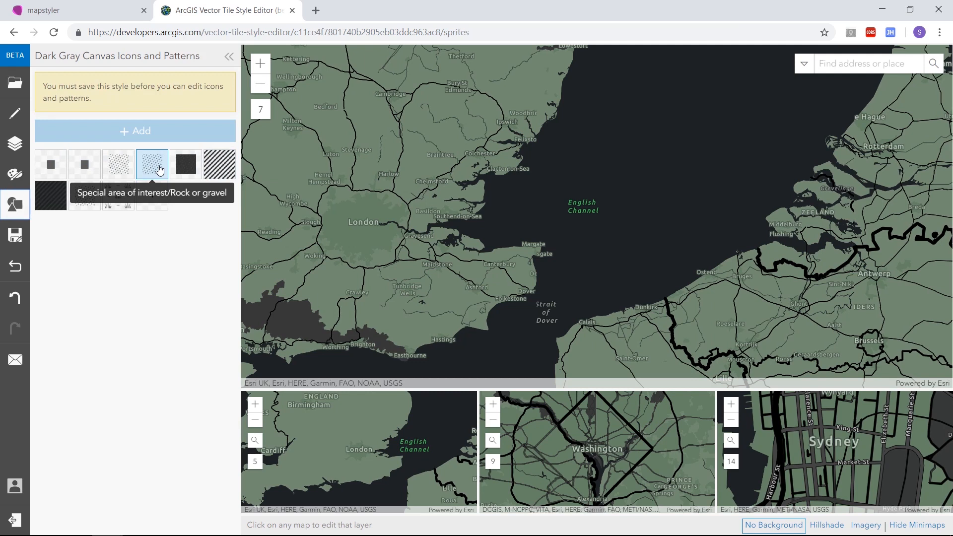
mouse_move(145, 204)
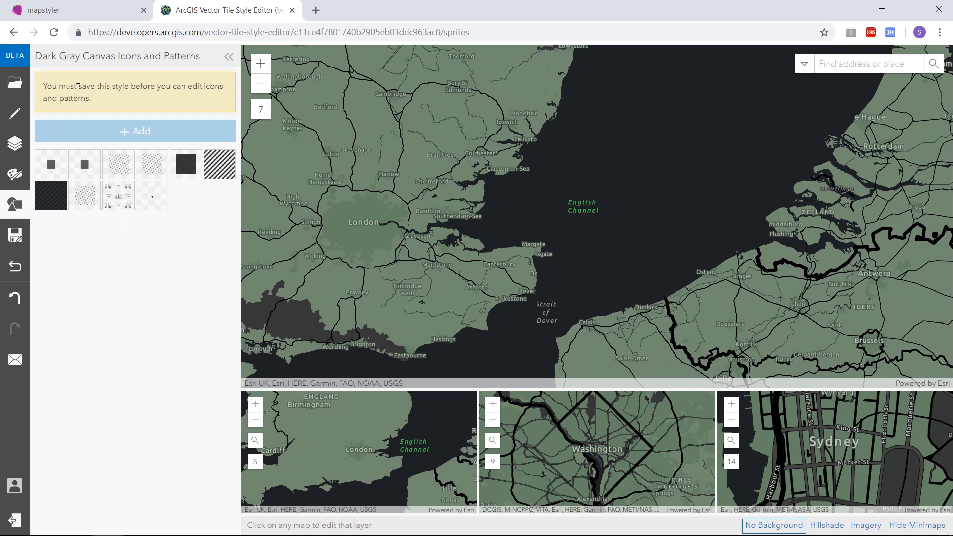
- Highlight the save-first notice, then begin saving the style as a copy
double_click(103, 85)
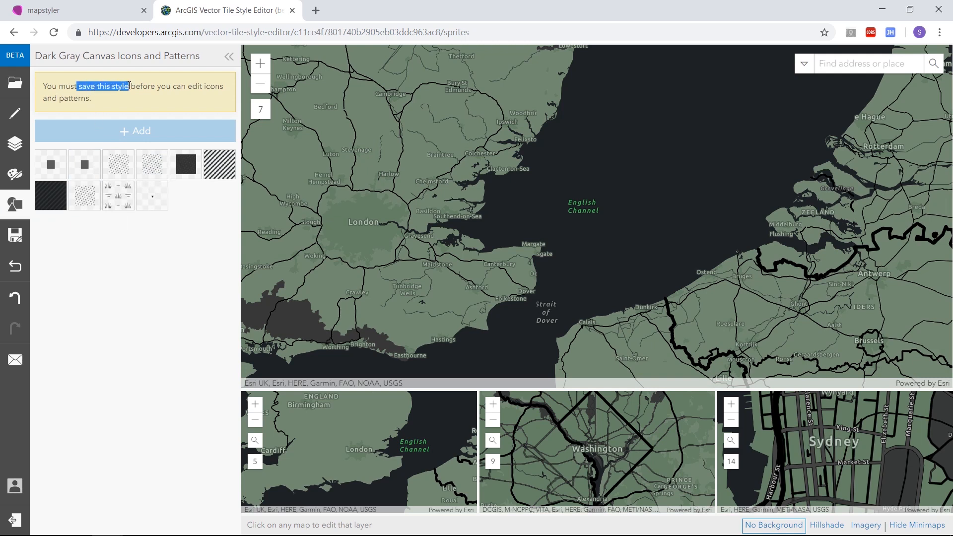
left_click(145, 266)
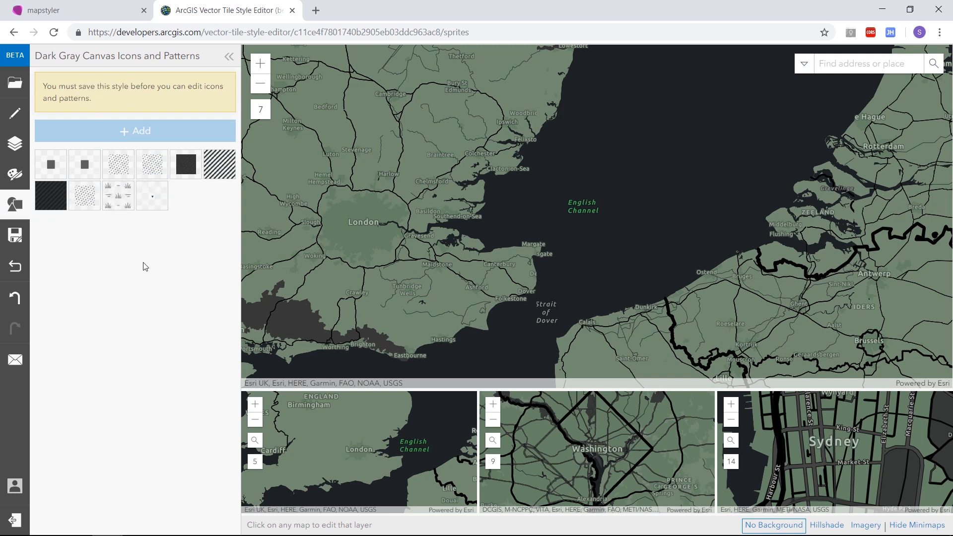
left_click(15, 235)
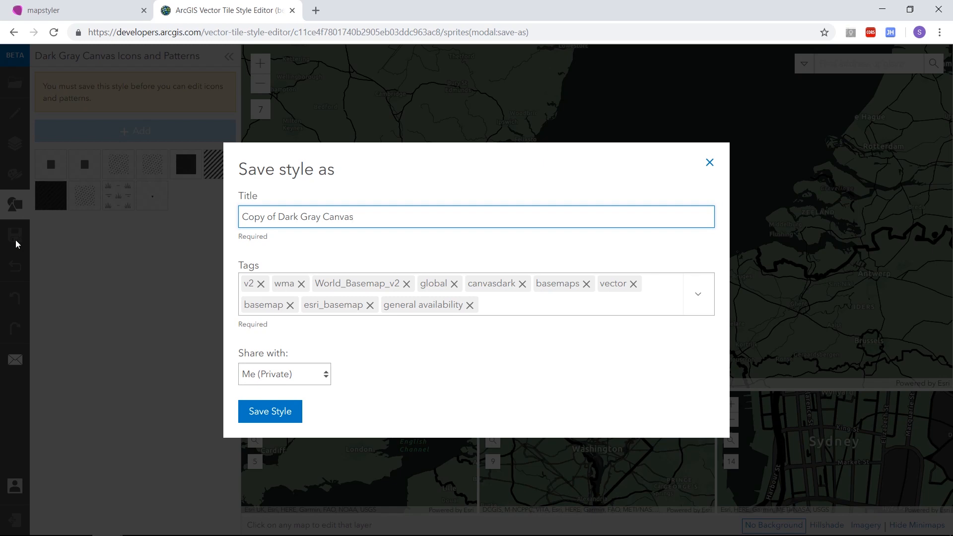
- Start editing the title 'Copy of Dark Gray Canvas' in the save-as form
left_click(477, 216)
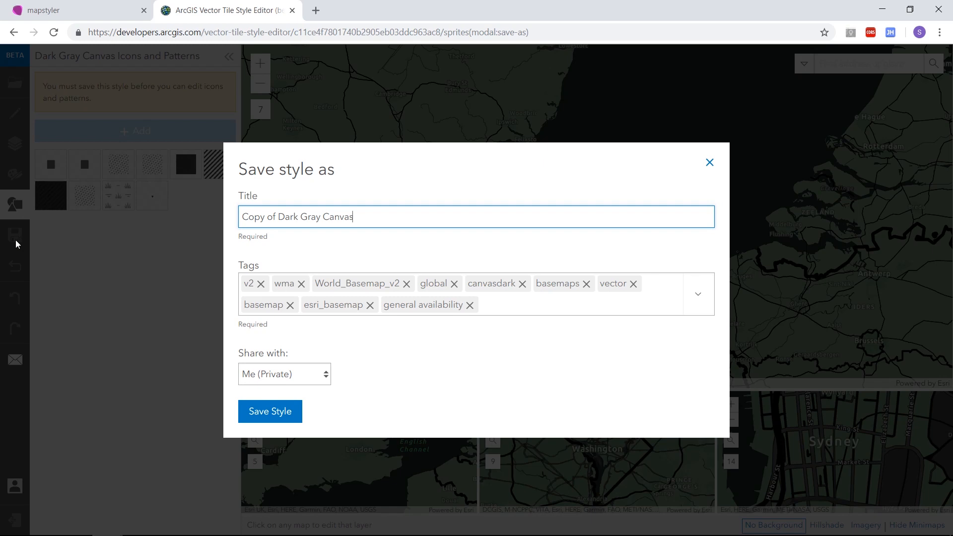